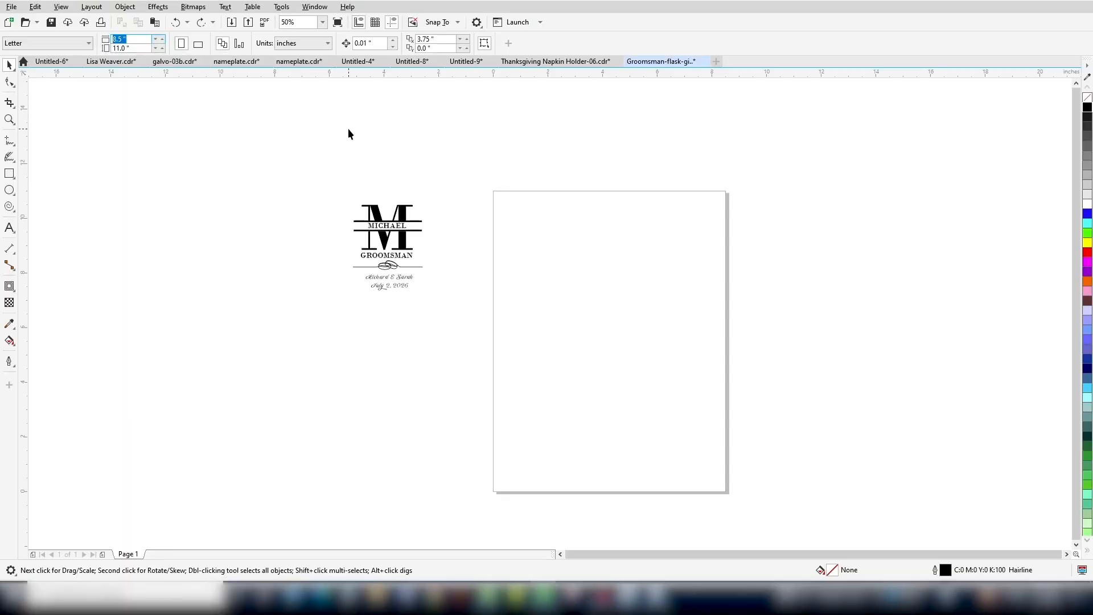
Resize the page to a custom 3.75 × 3.75 inch square so the monogram fits.
text(3.75)
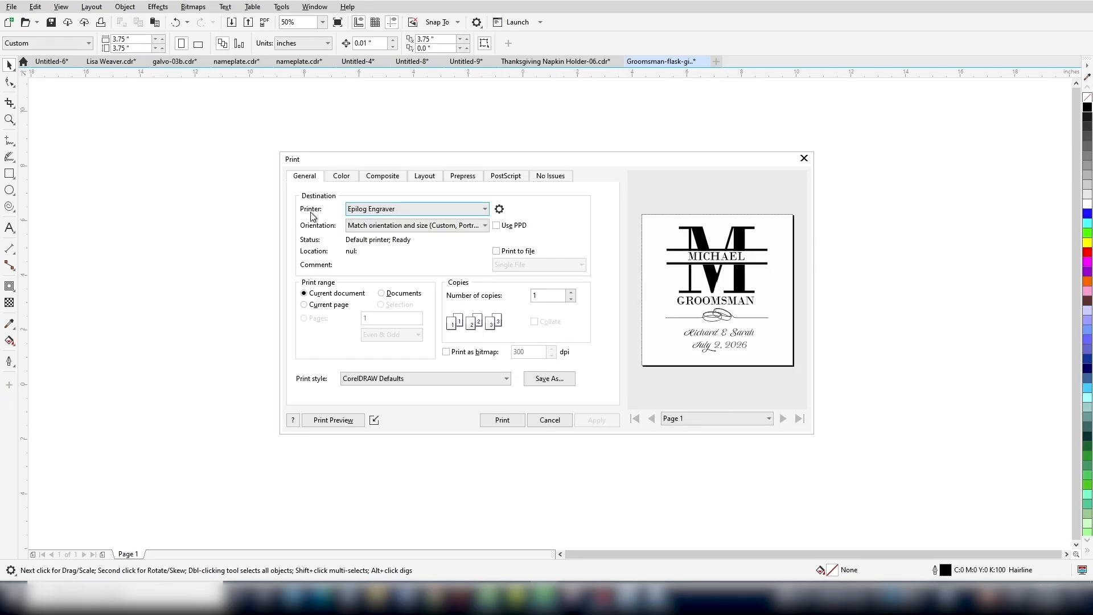
click(501, 420)
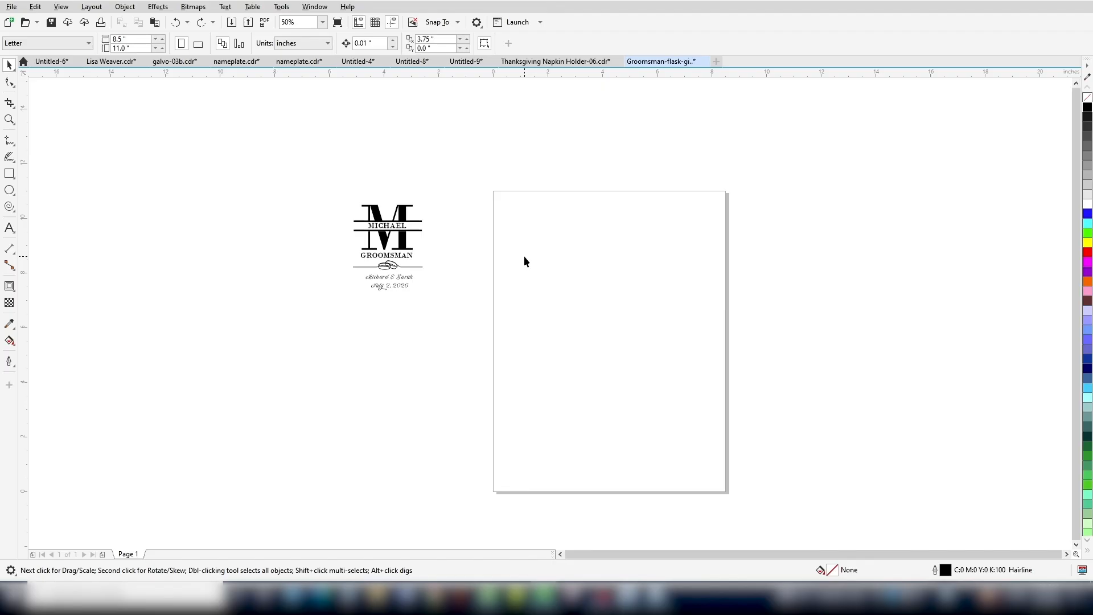
mouse_move(164, 75)
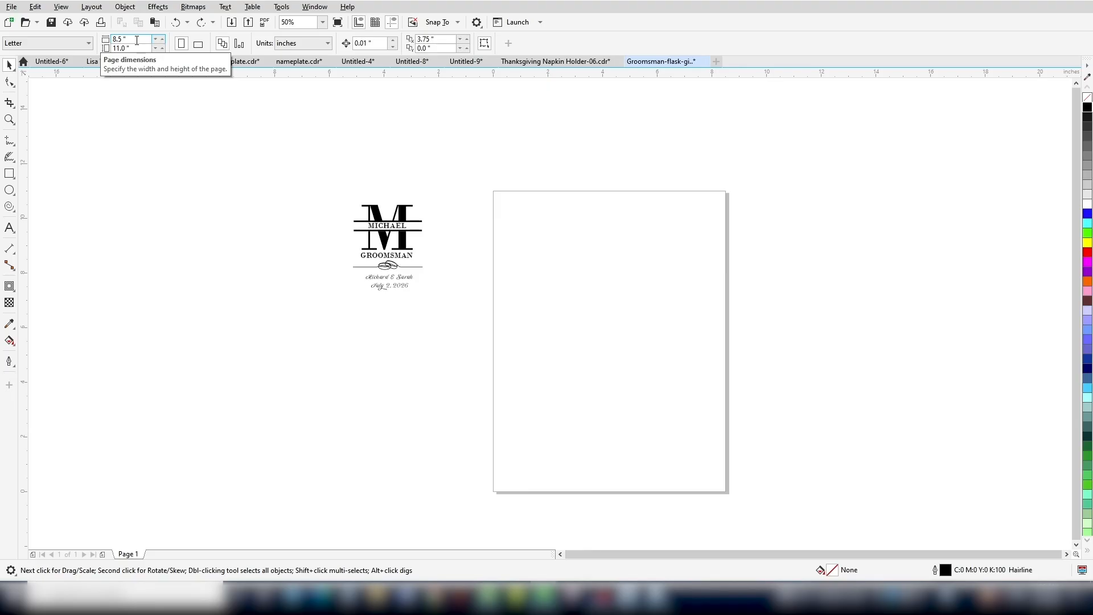
triple_click(133, 39)
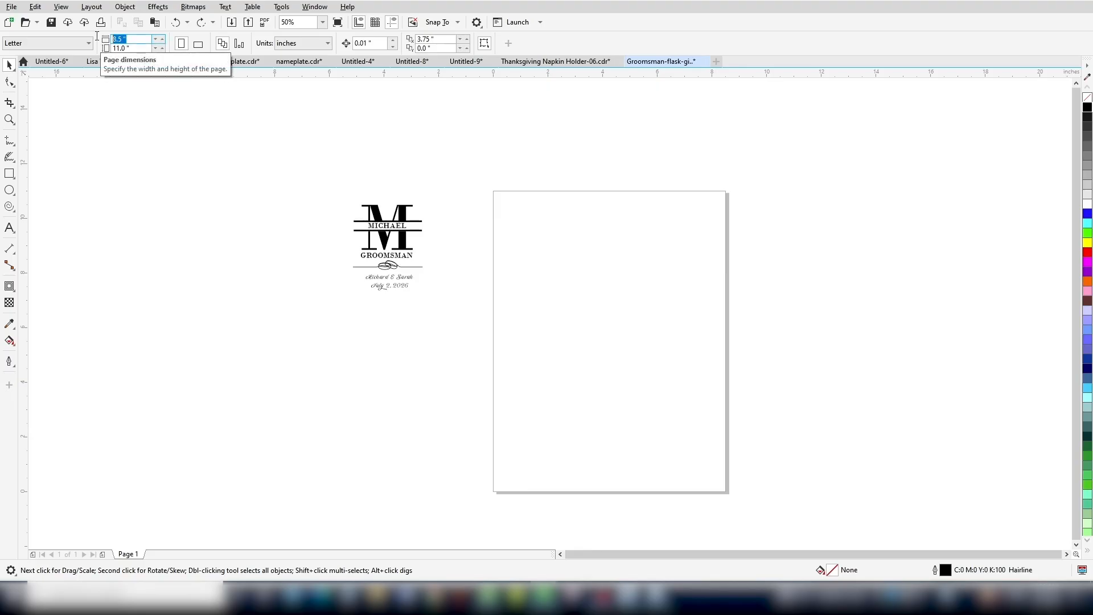
text(3)
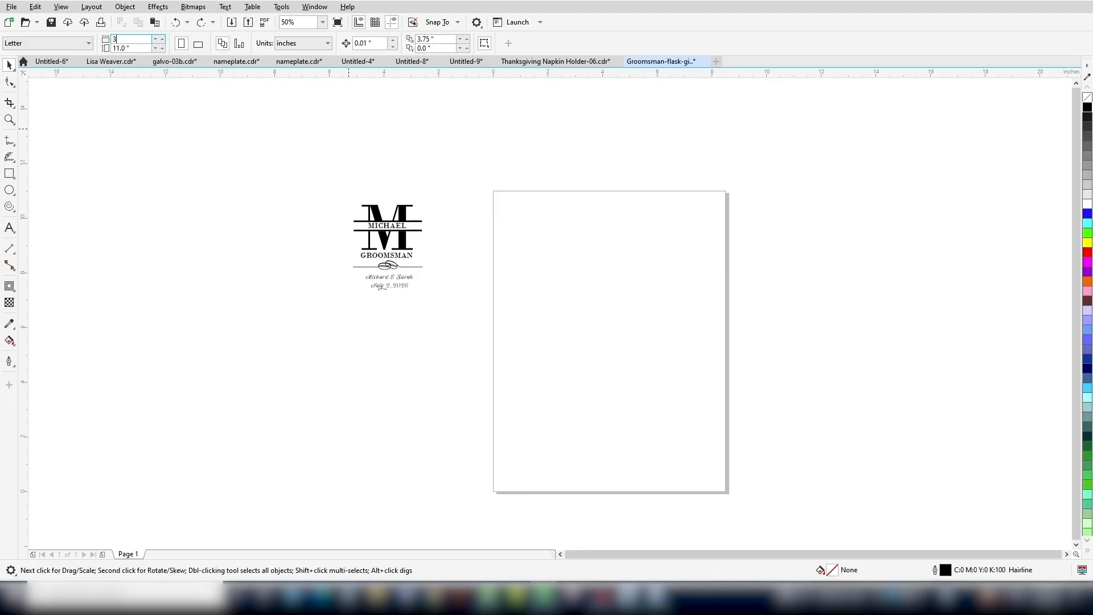
text(3.75)
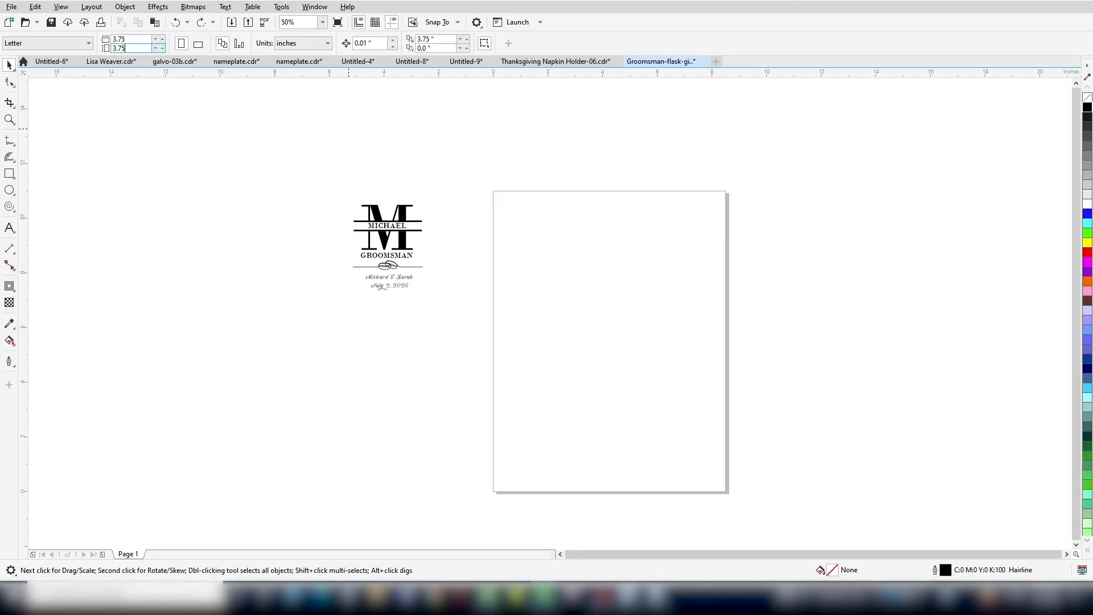
click(387, 240)
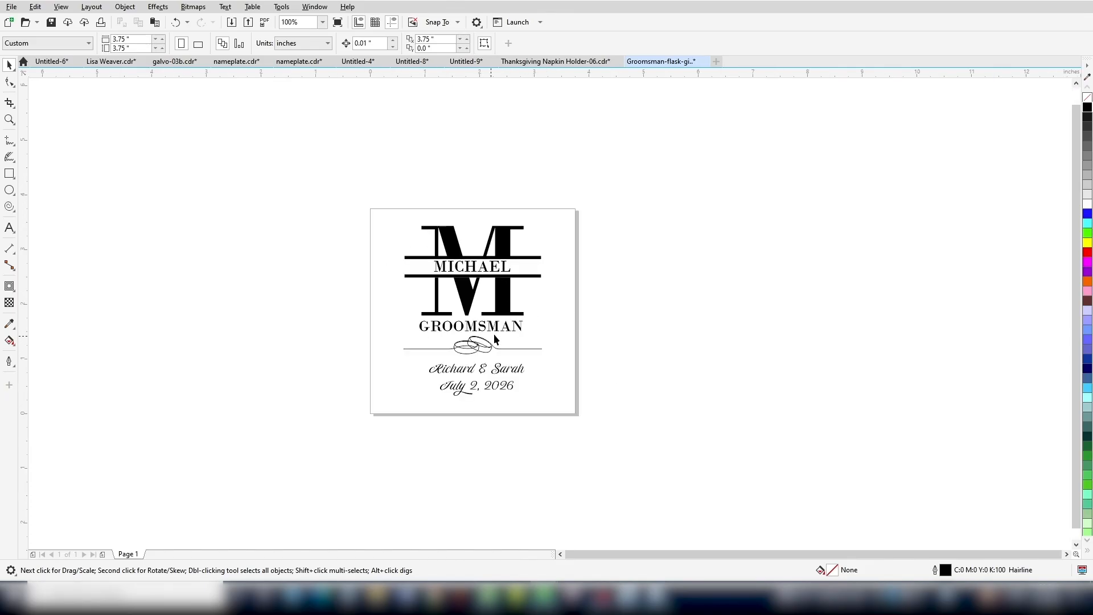
mouse_move(552, 334)
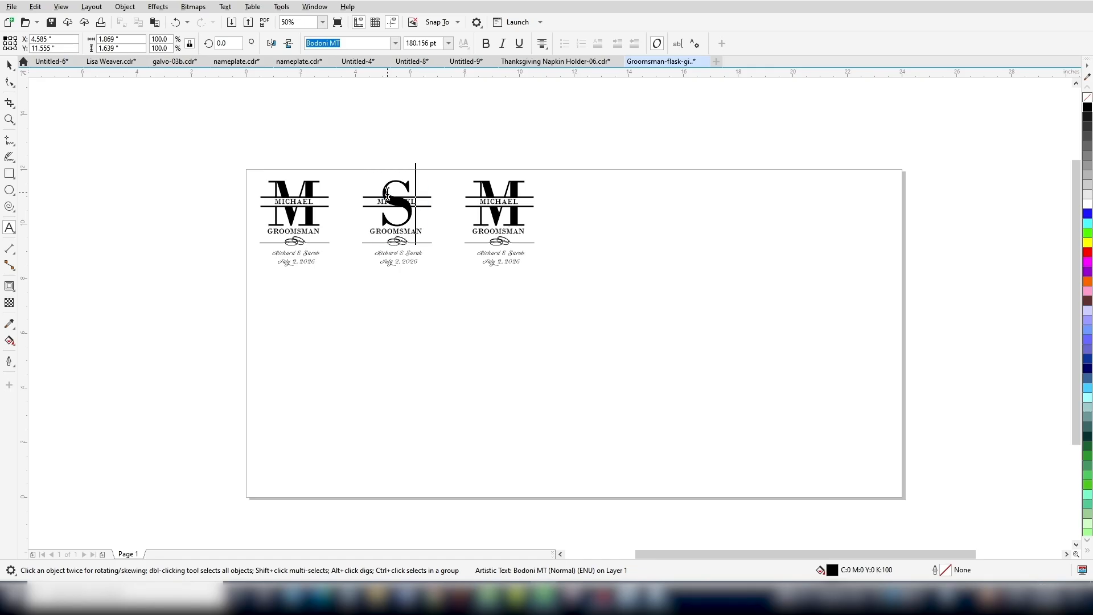
click(397, 203)
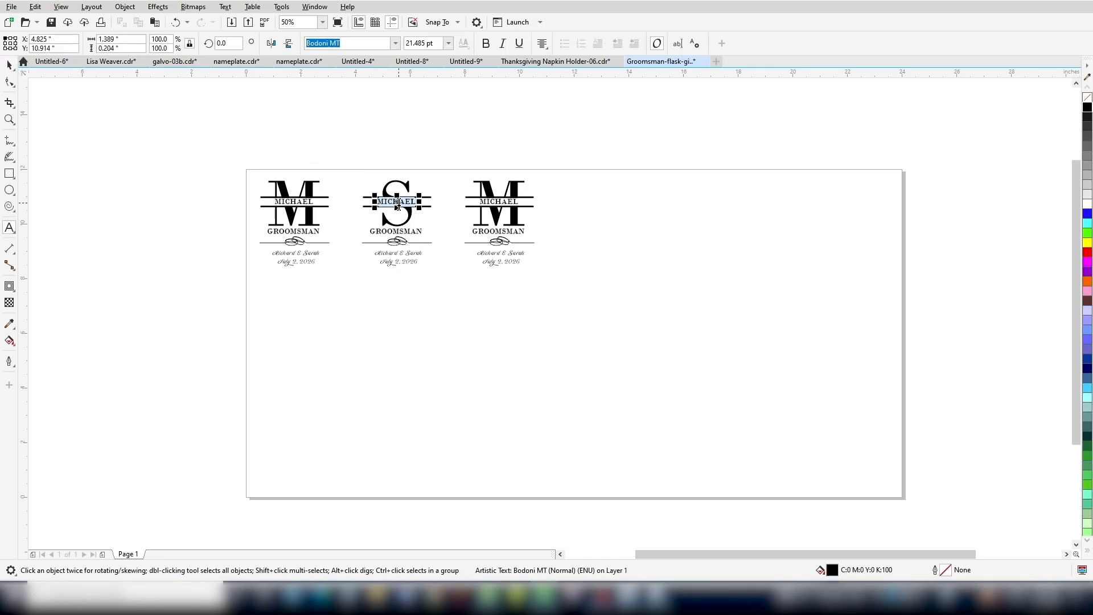
text(STEVE)
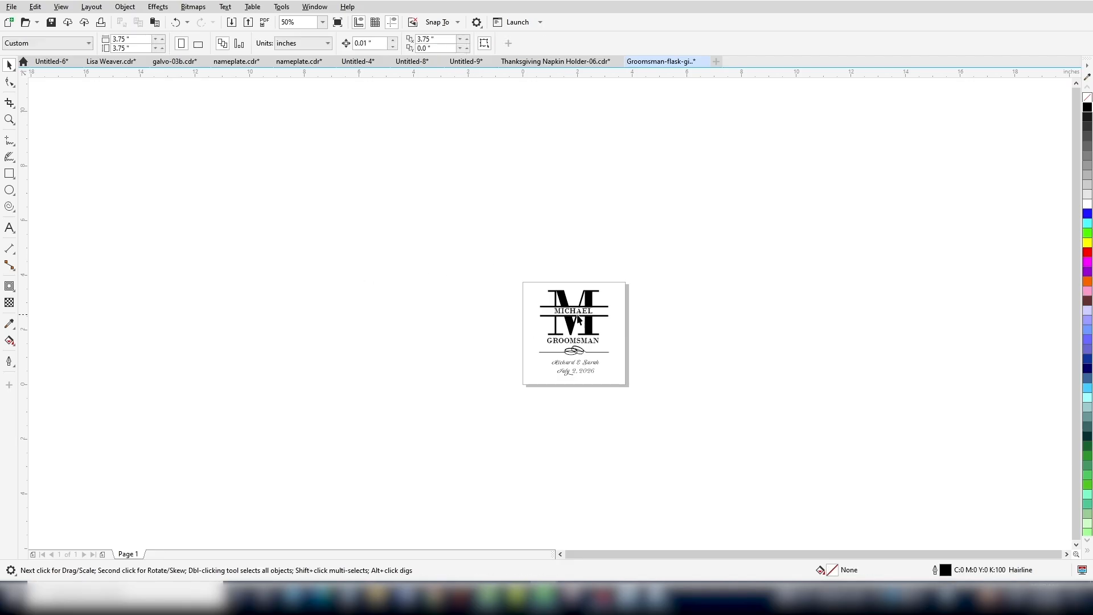
mouse_move(175, 126)
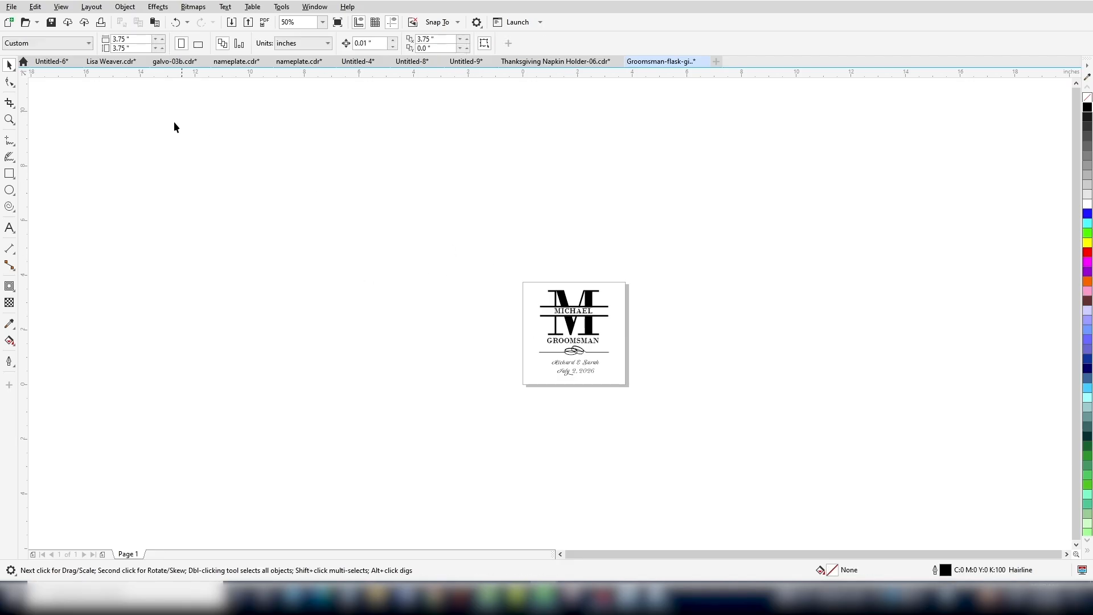
Bring up the Print dialog (Ctrl+P) with Epilog Engraver as the selected printer.
click(11, 7)
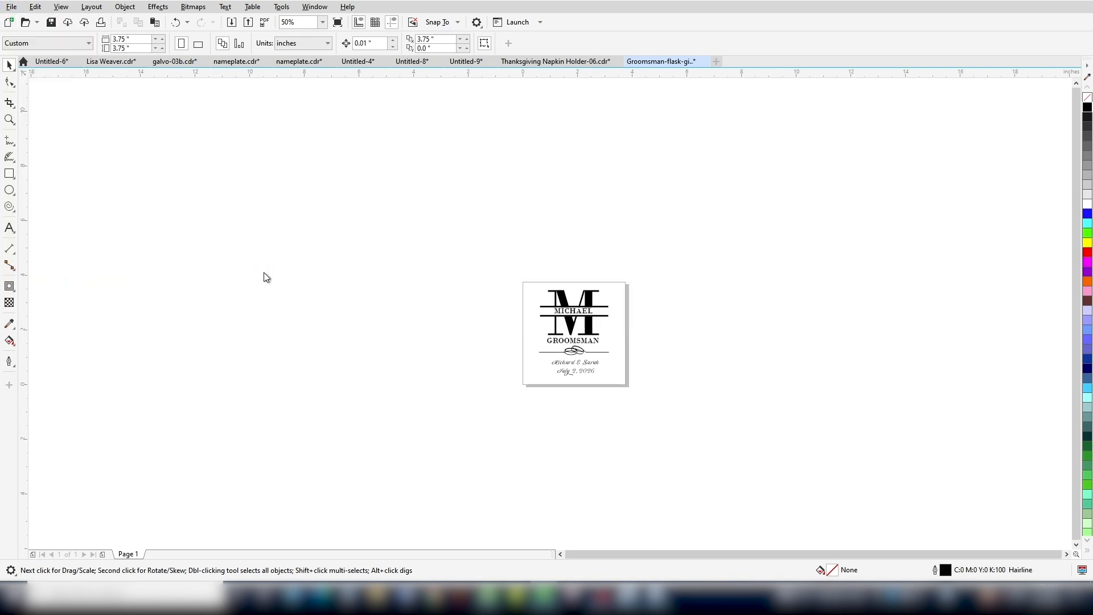
key(ctrl+p)
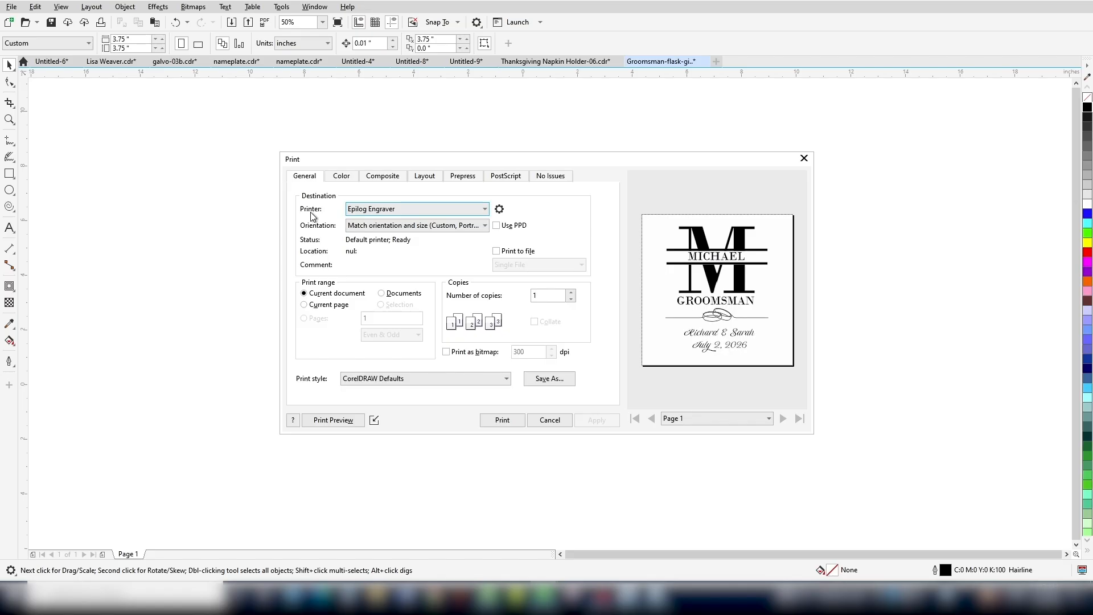
mouse_move(340, 213)
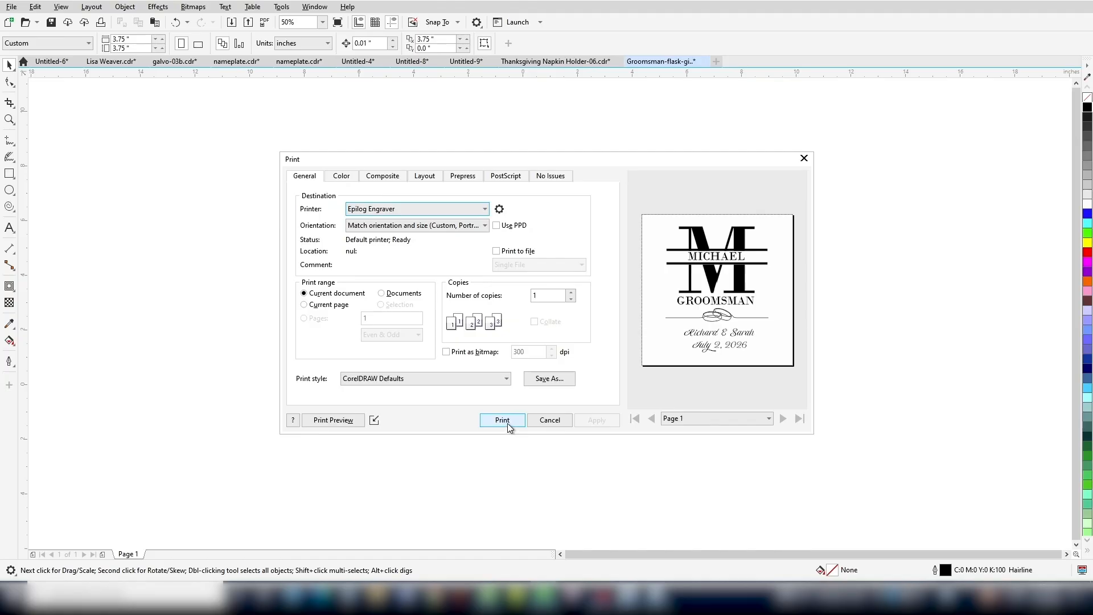
Print the monogram page to the Epilog Engraver, opening the job in the laser dashboard.
click(501, 420)
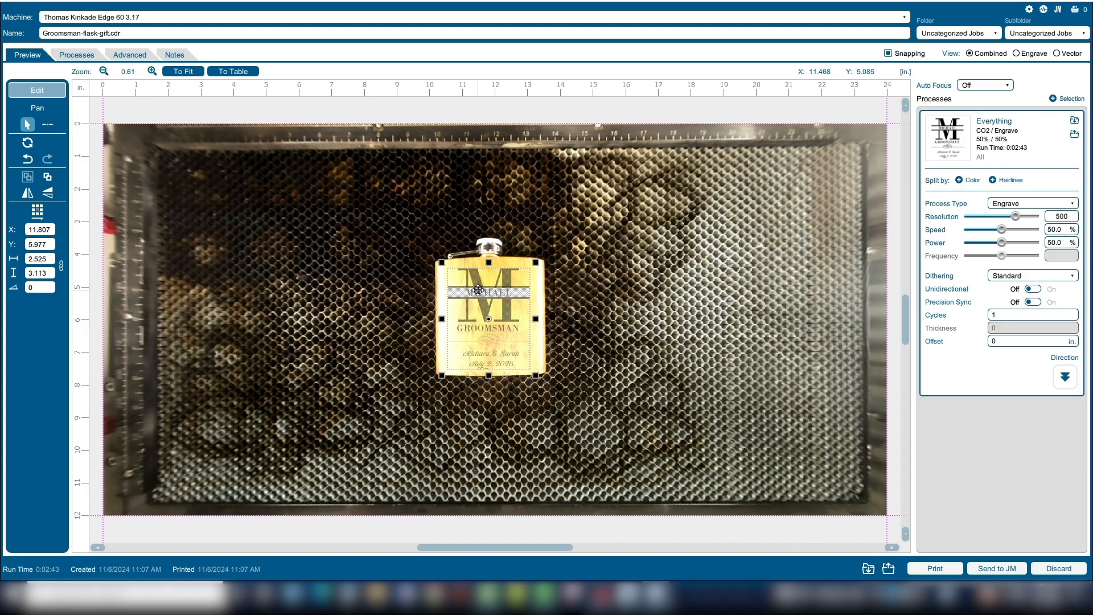
mouse_move(556, 284)
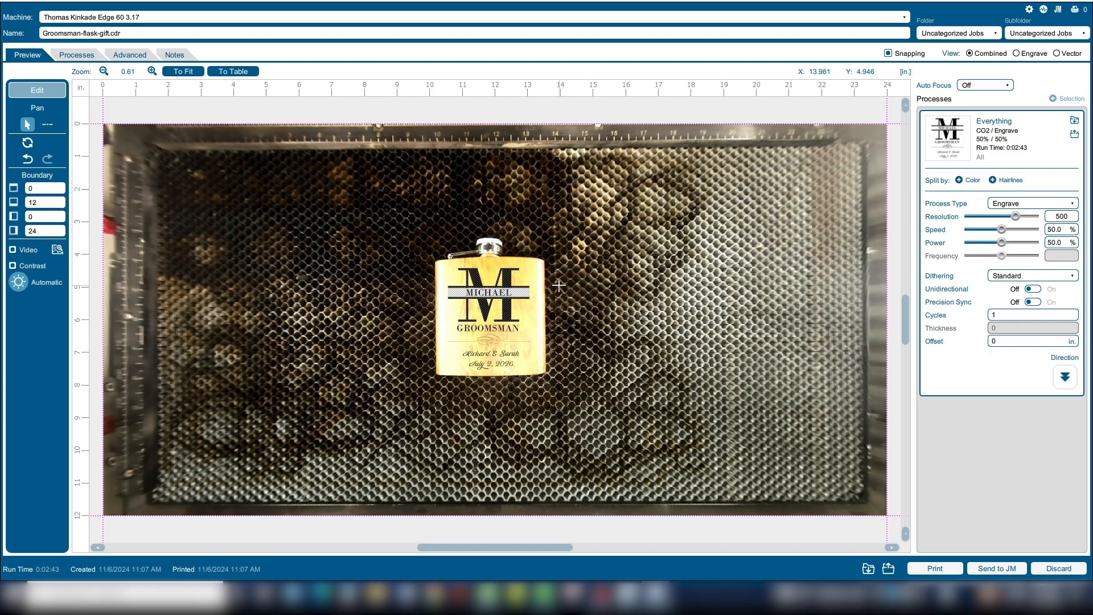
Zoom in on the flask and aligned monogram in the camera preview.
click(151, 71)
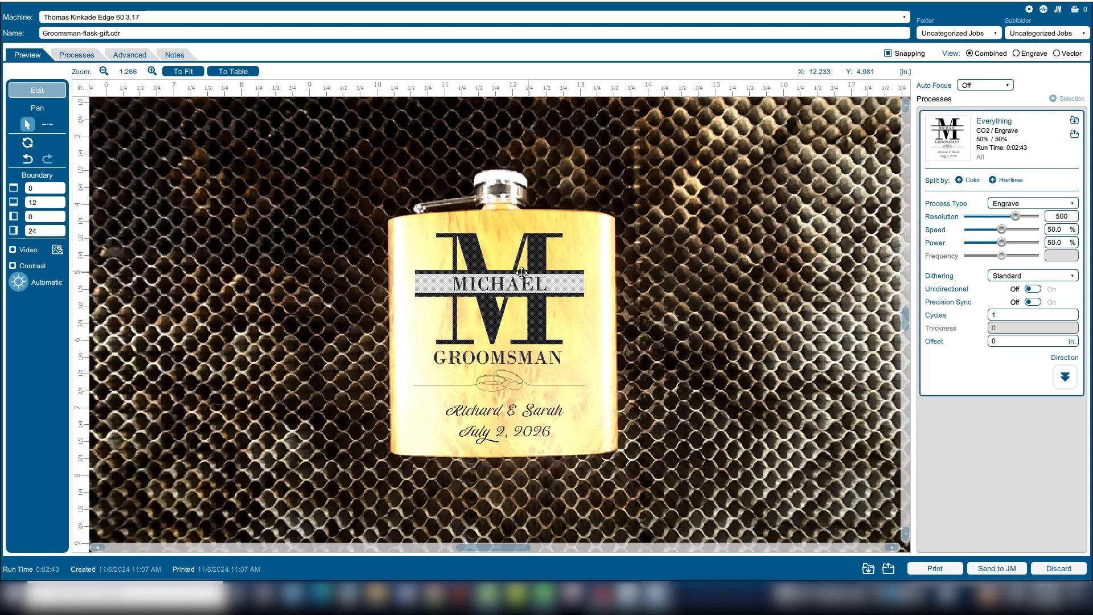
mouse_move(543, 274)
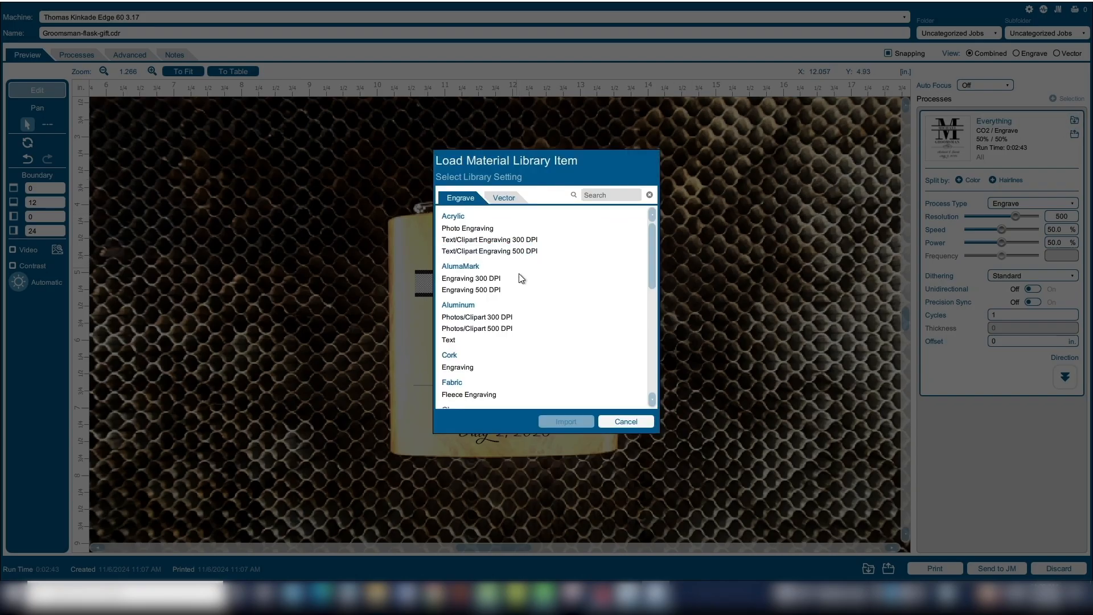
Import the Aluminum Photos/Clipart 500 DPI preset, giving 100% speed and 30% power.
click(472, 278)
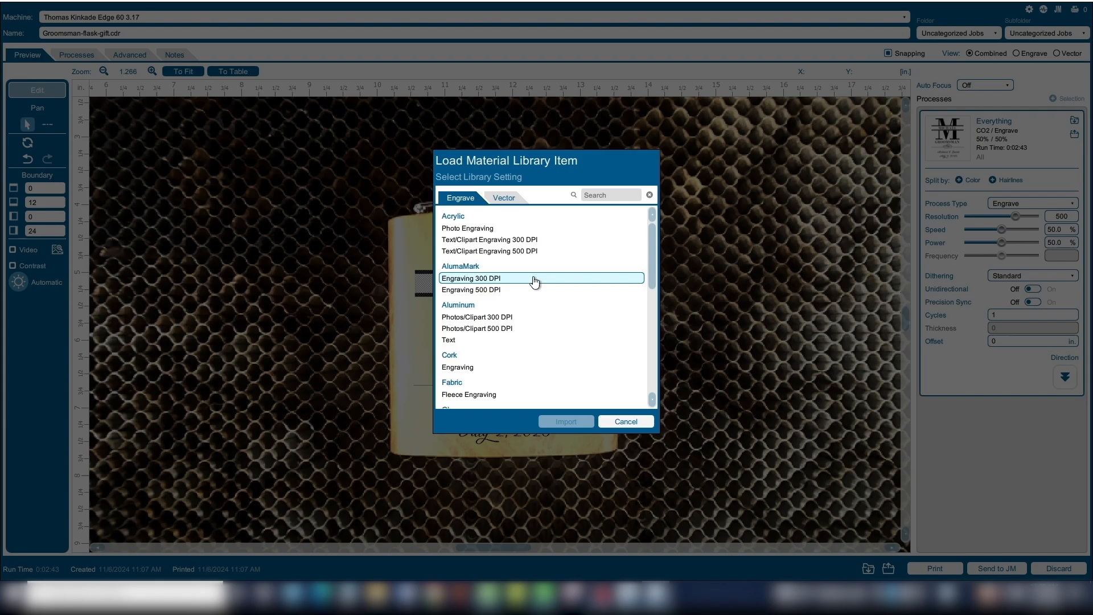
scroll(down, 3)
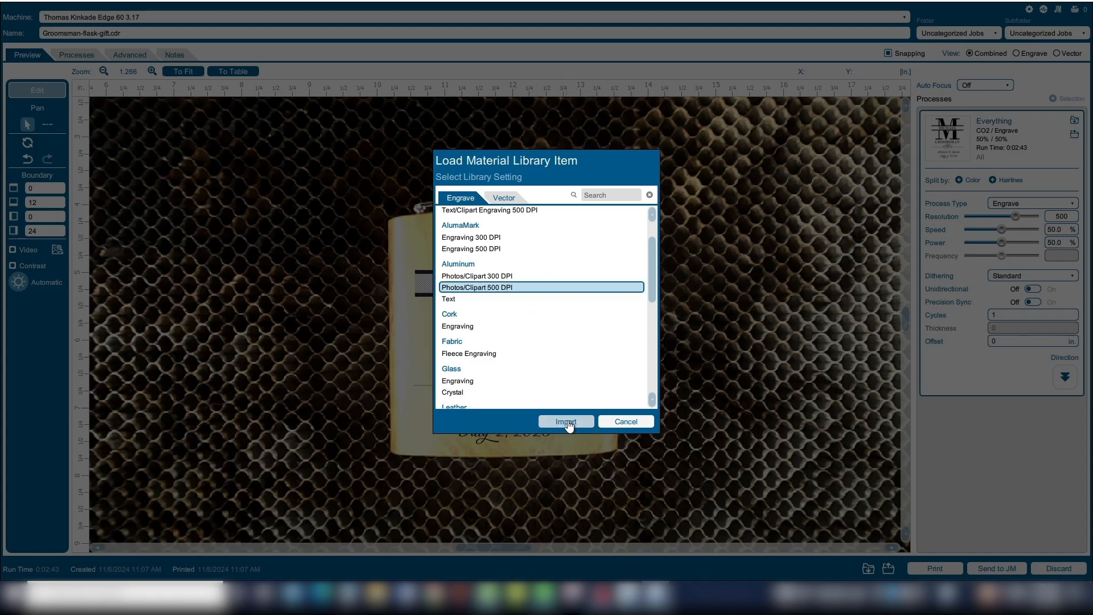
click(566, 421)
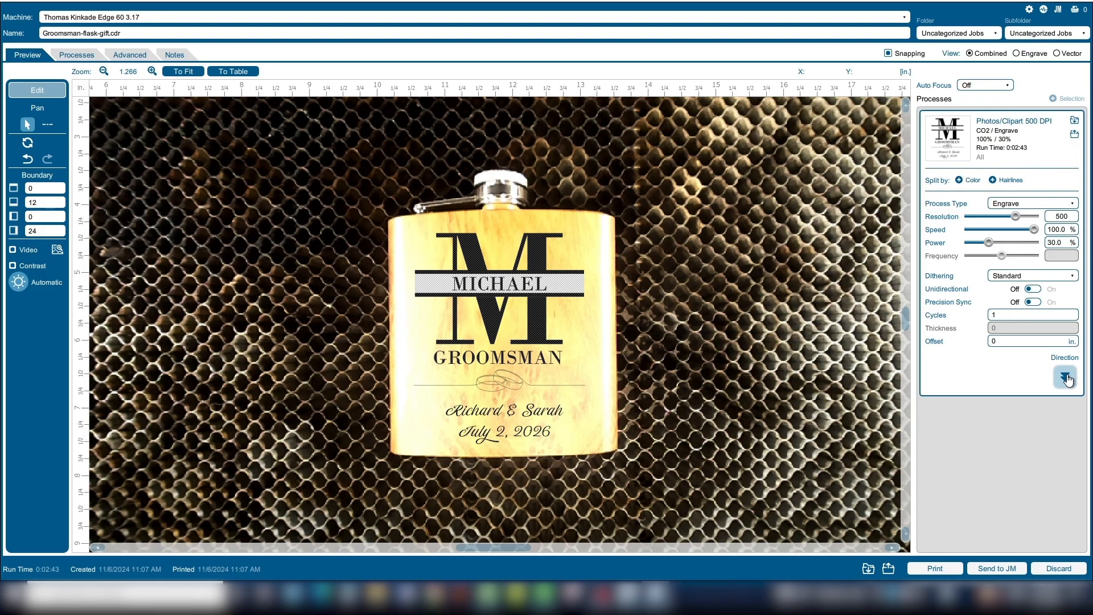
Flip the engraving direction to bottom-up, keeping the 500 DPI aluminum preset.
click(1066, 377)
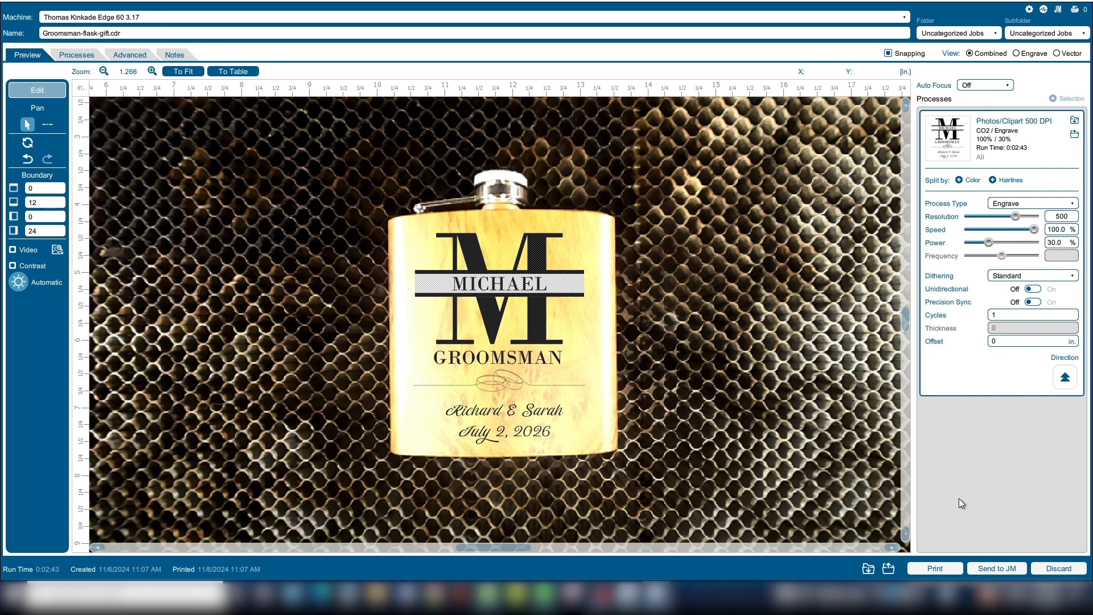